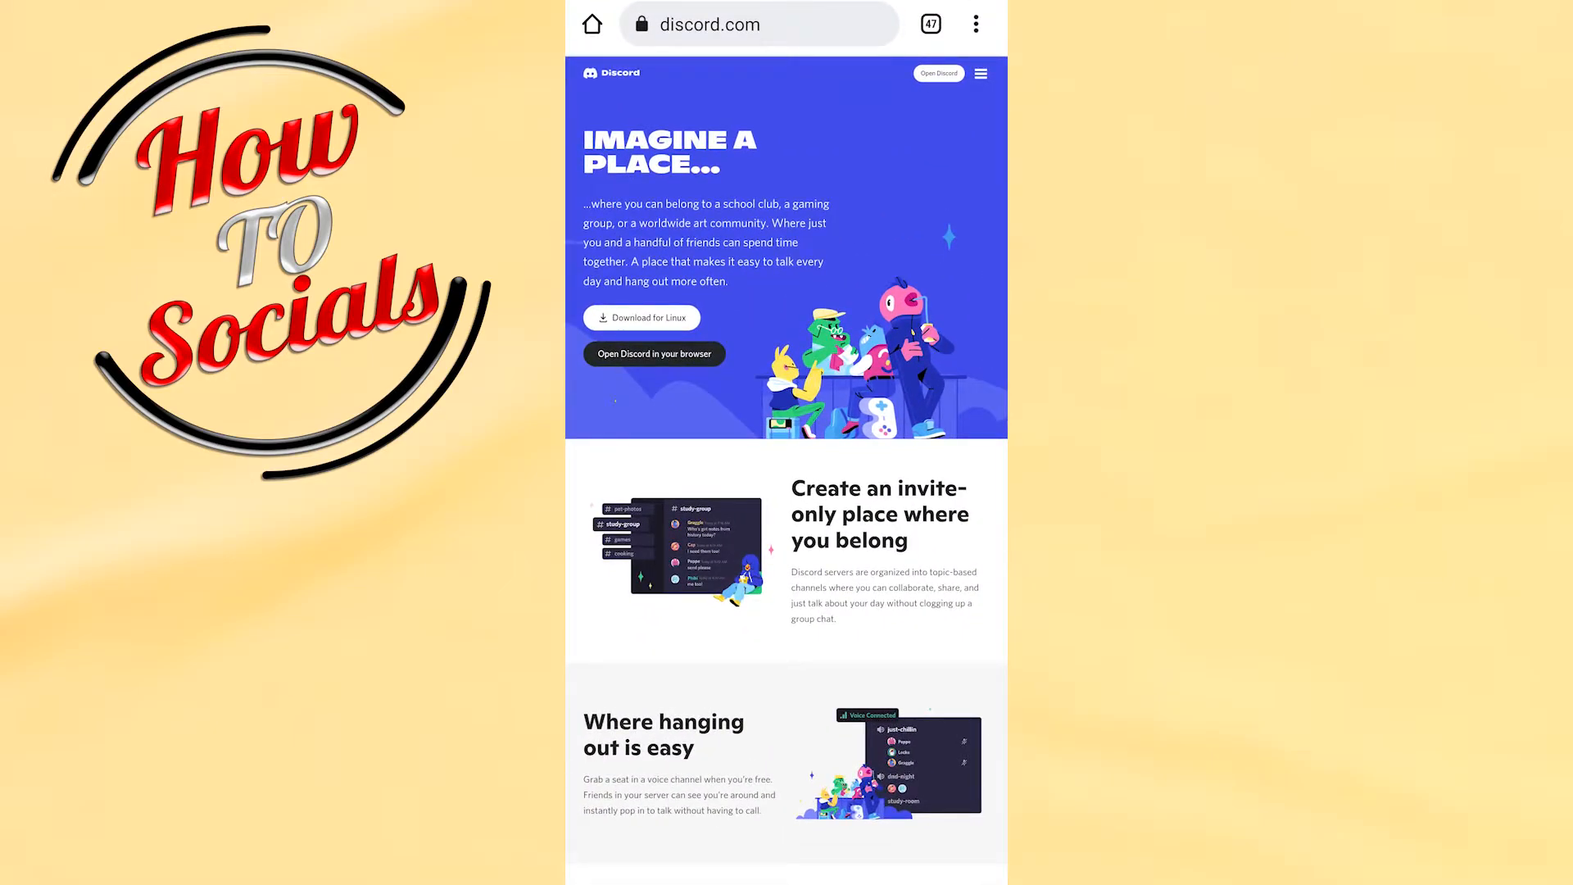
Step: Scroll the discord.com homepage and launch the Discord web app in the browser
scroll(down, 3)
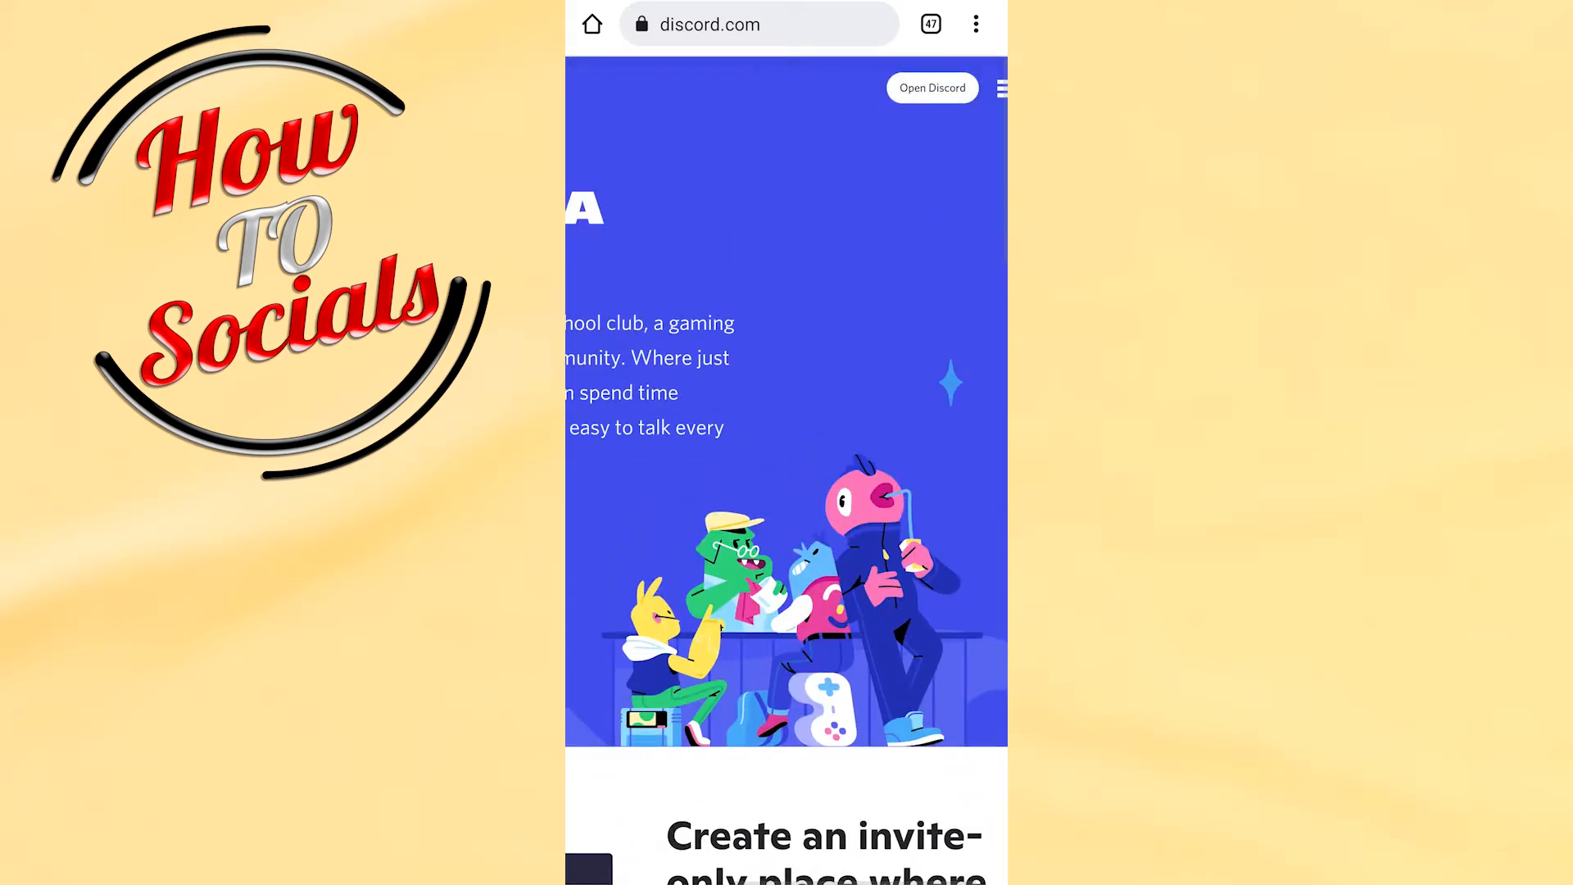
click(931, 88)
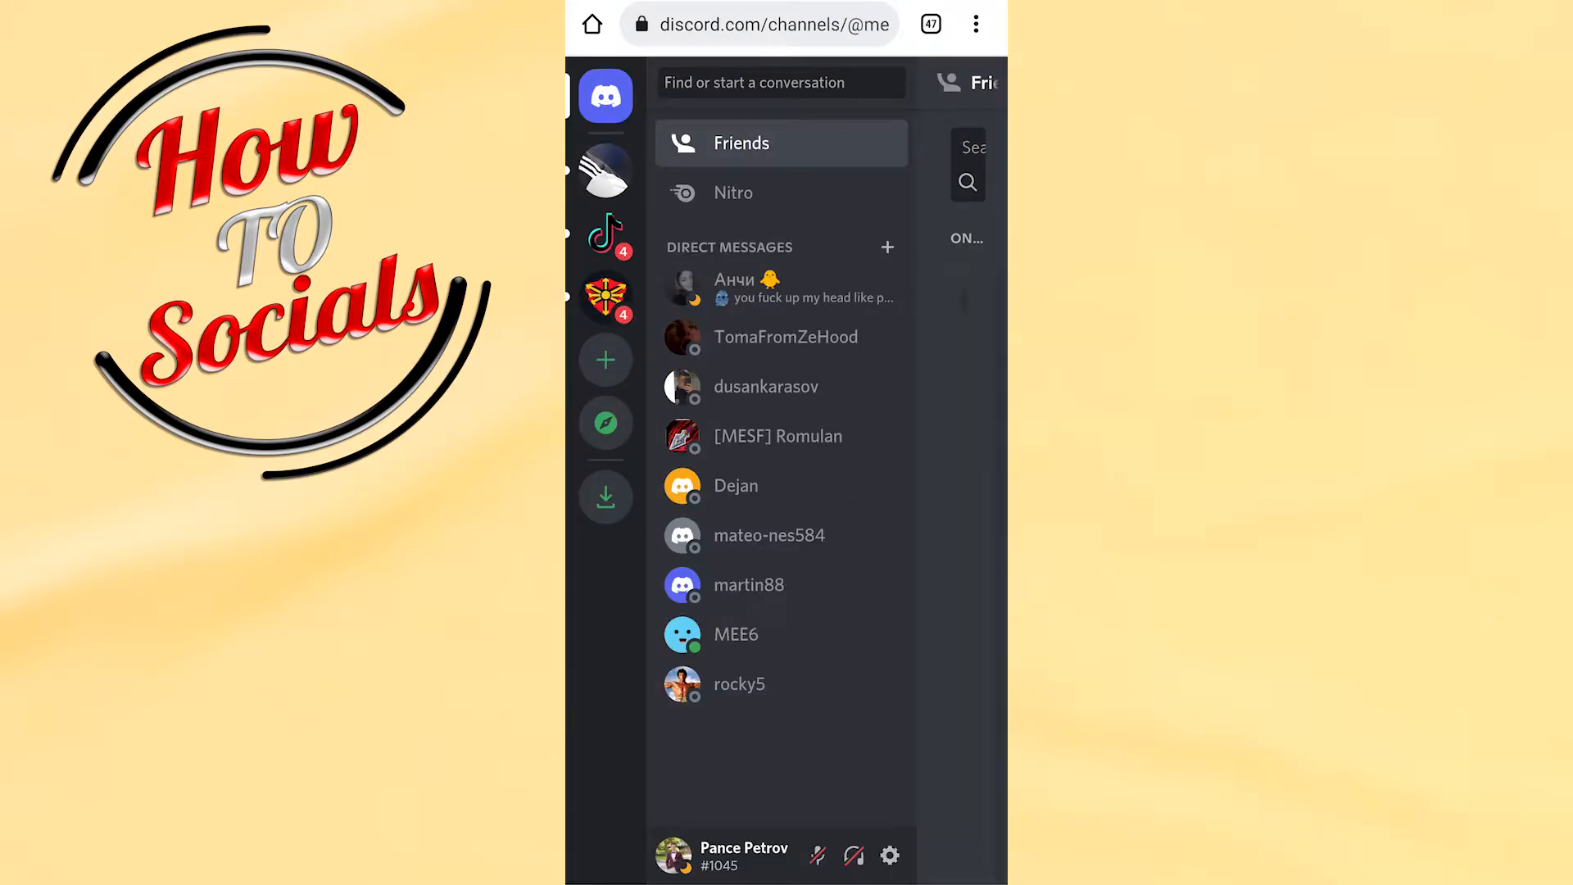
Step: Open the account's own server from the server rail and go to its server settings
click(975, 24)
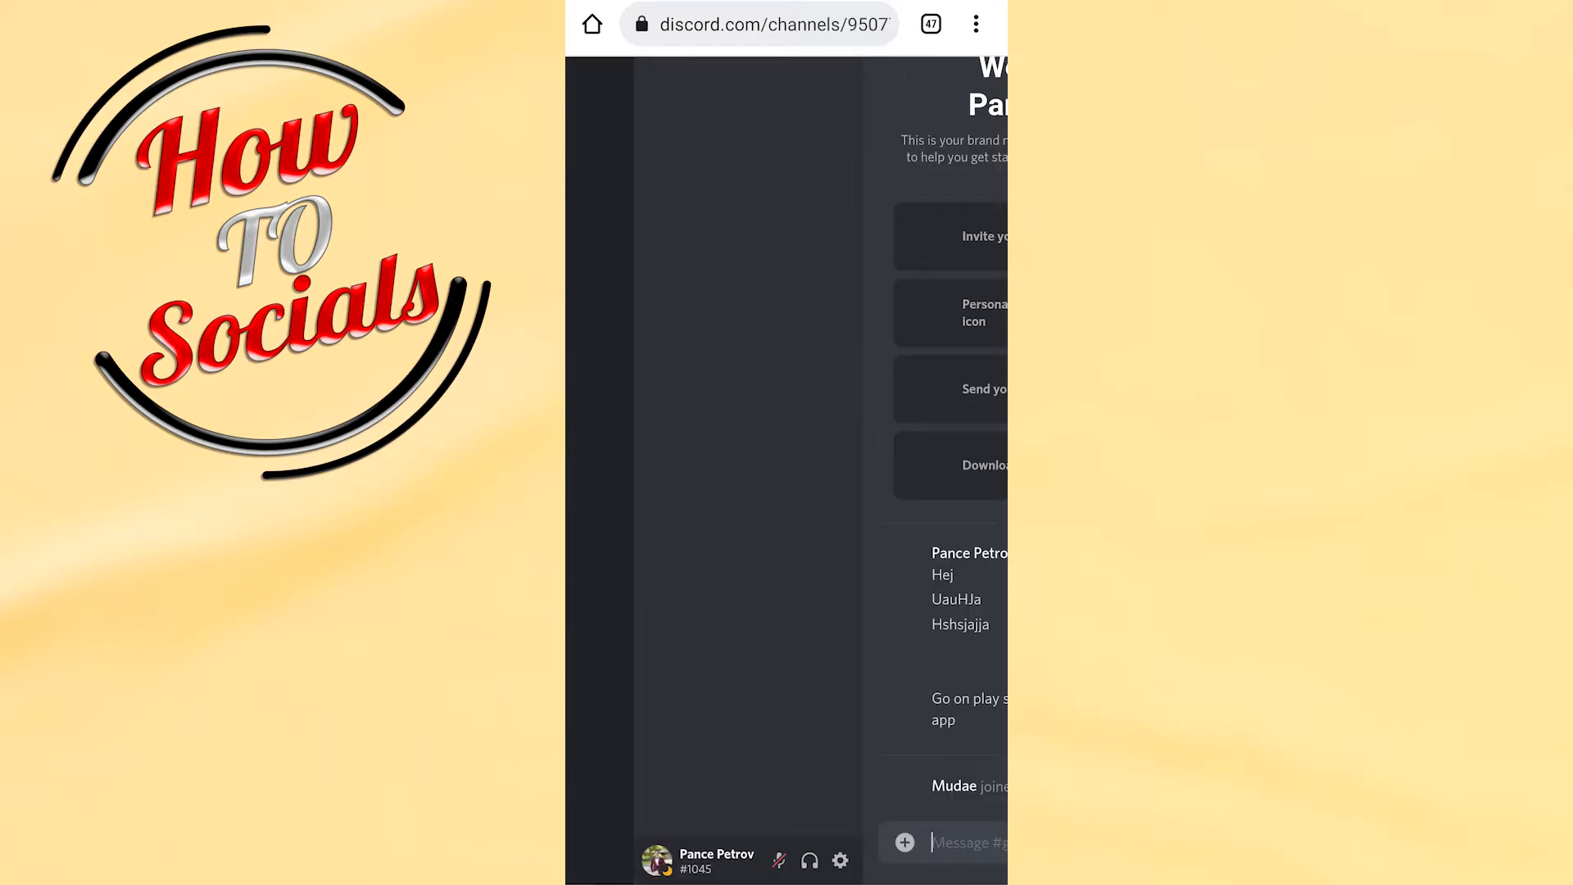
click(948, 842)
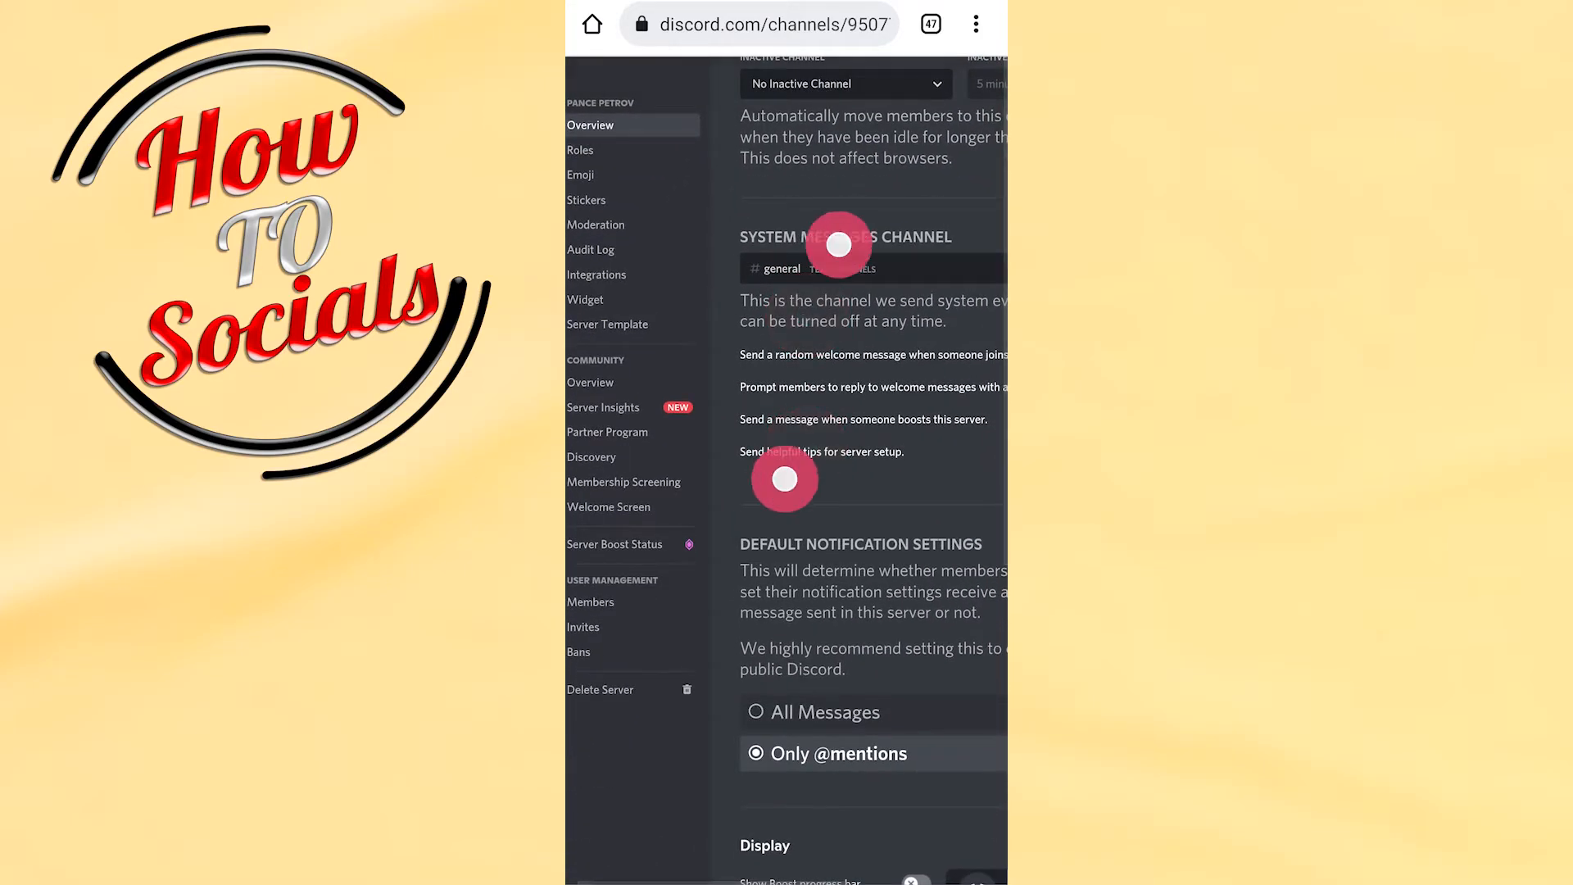
Step: Scroll to Server Banner Background and choose 'Unlock with Boosting' to see boosting perks
scroll(down, 3)
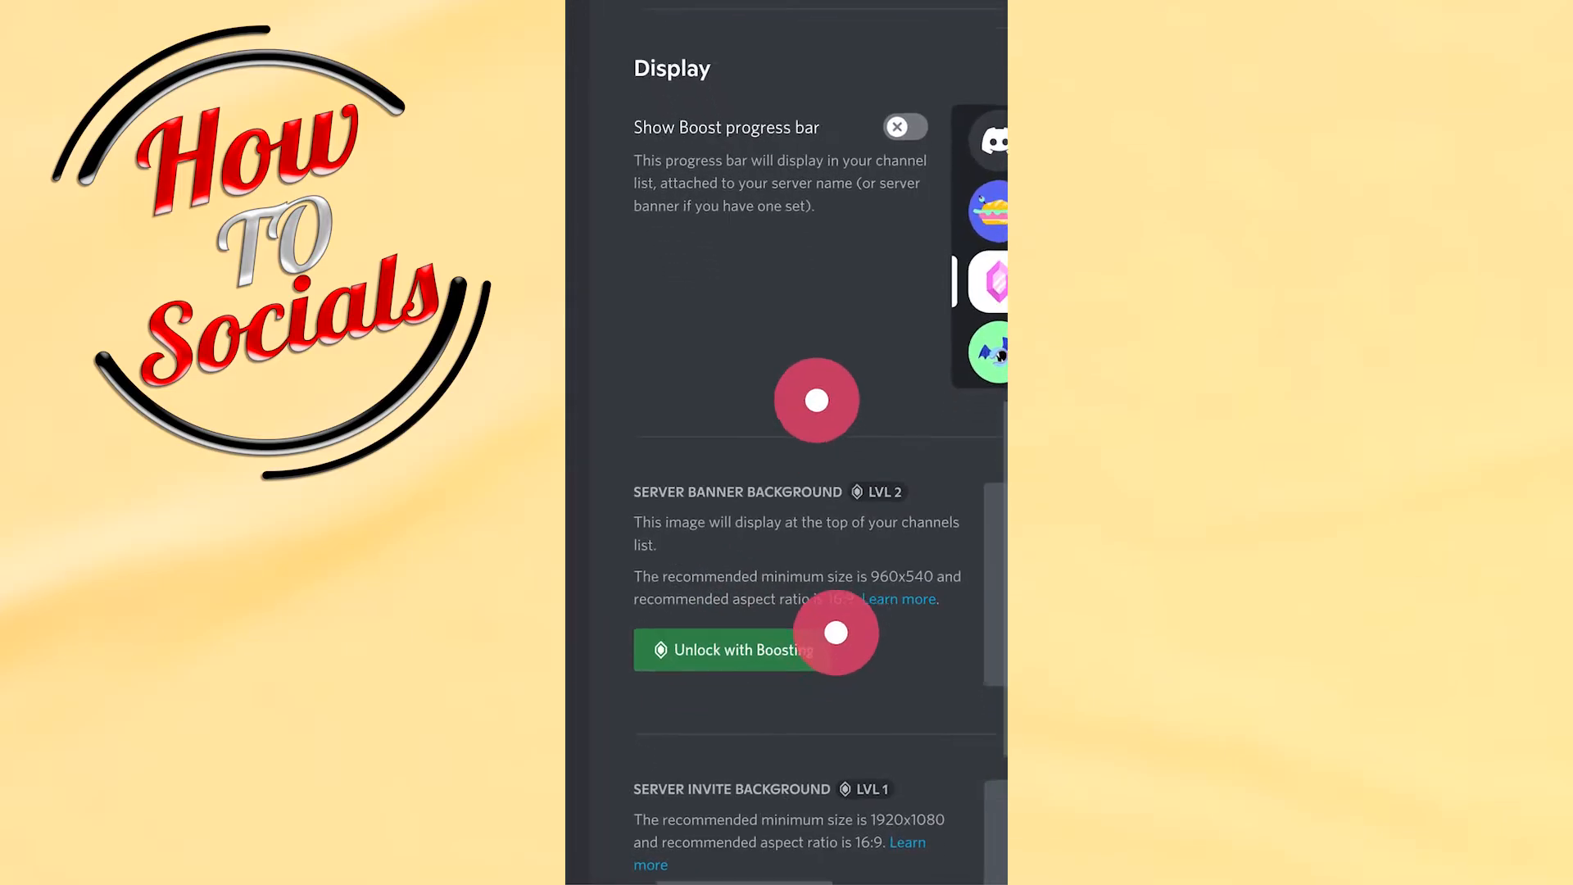
scroll(down, 3)
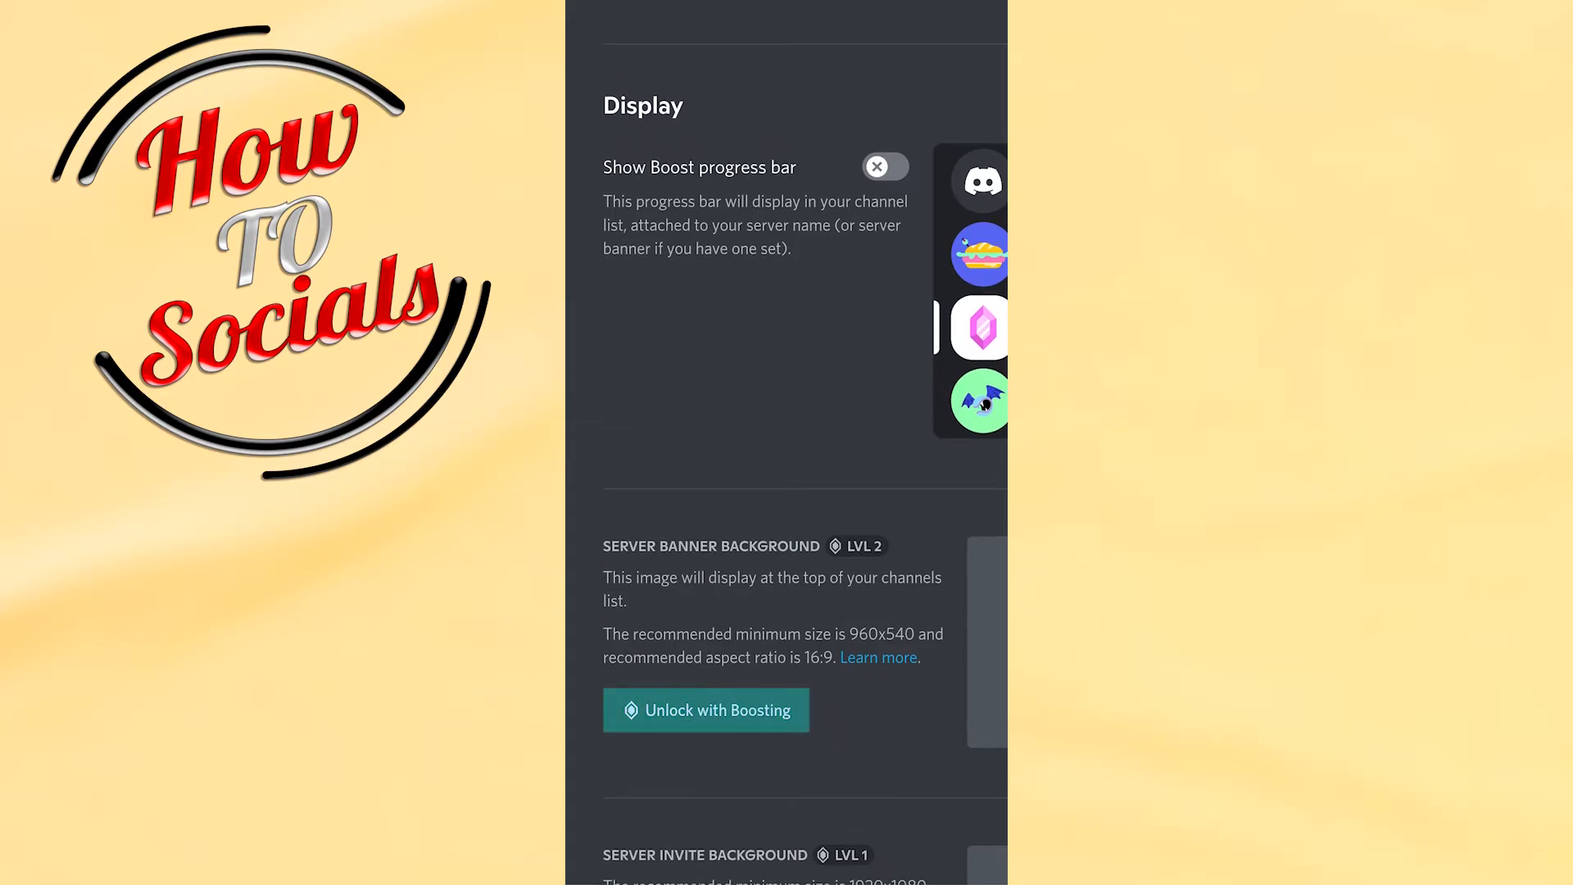
click(705, 710)
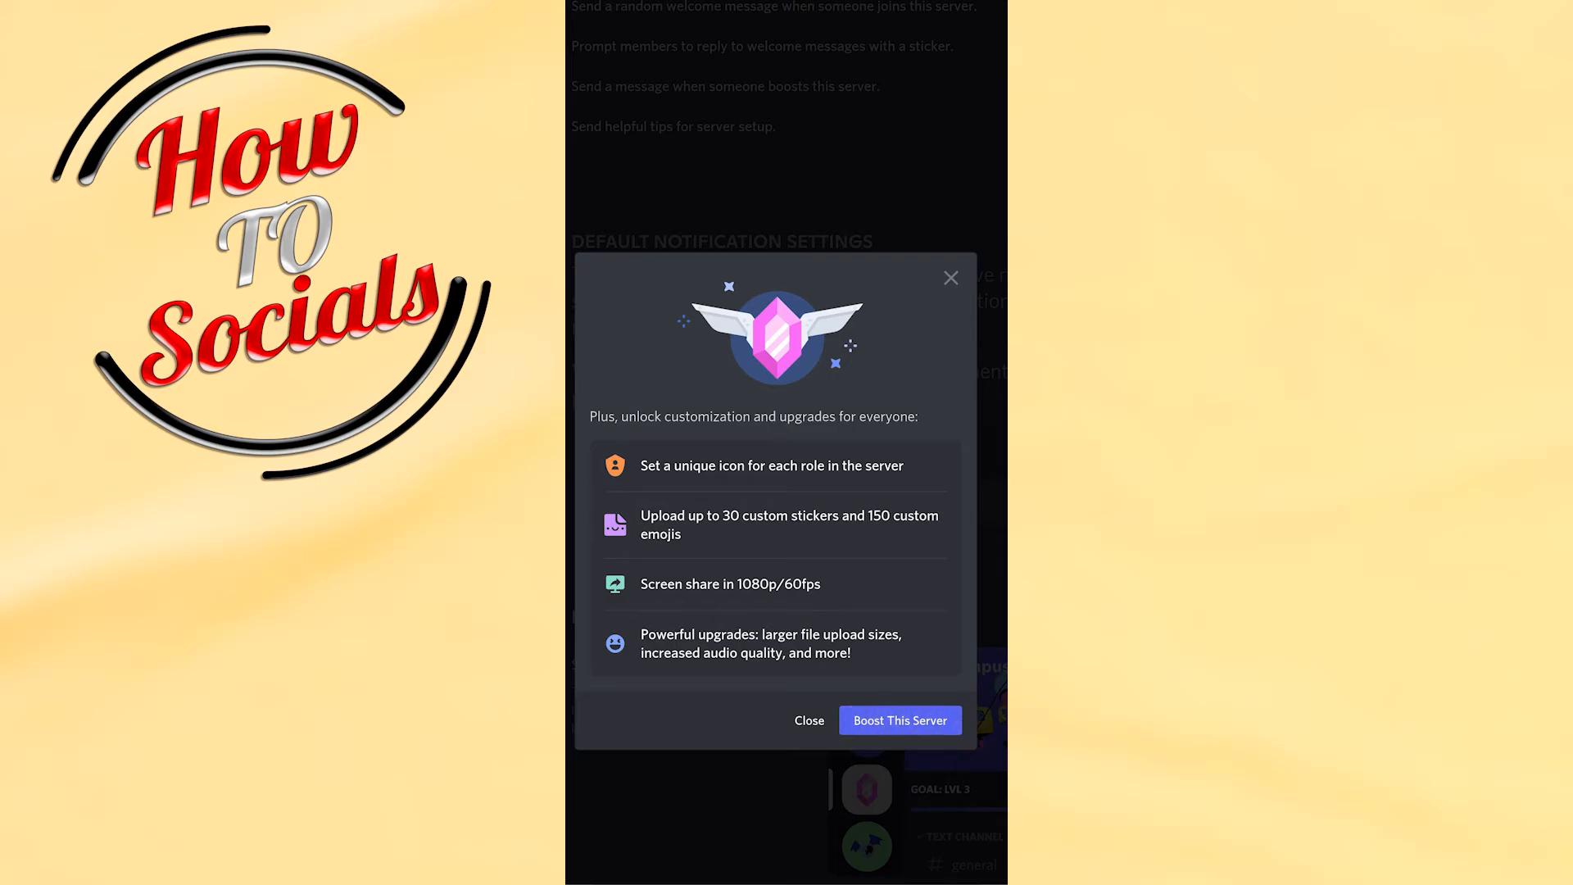
Step: Choose 'Boost This Server' and reach the plan step showing one boost at $4.99/month
click(899, 720)
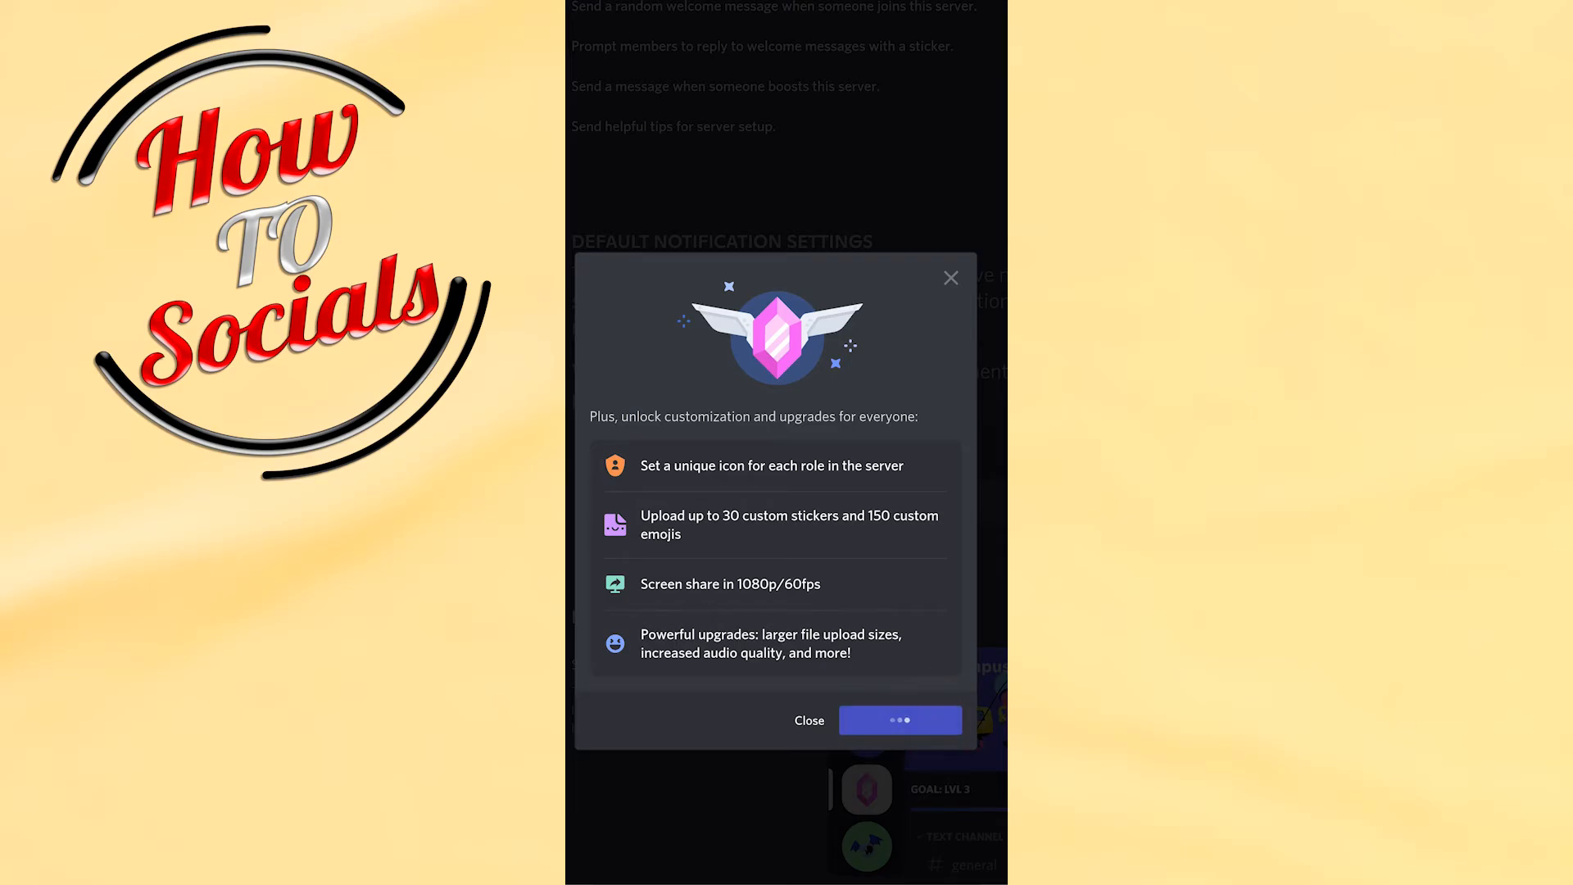
click(898, 720)
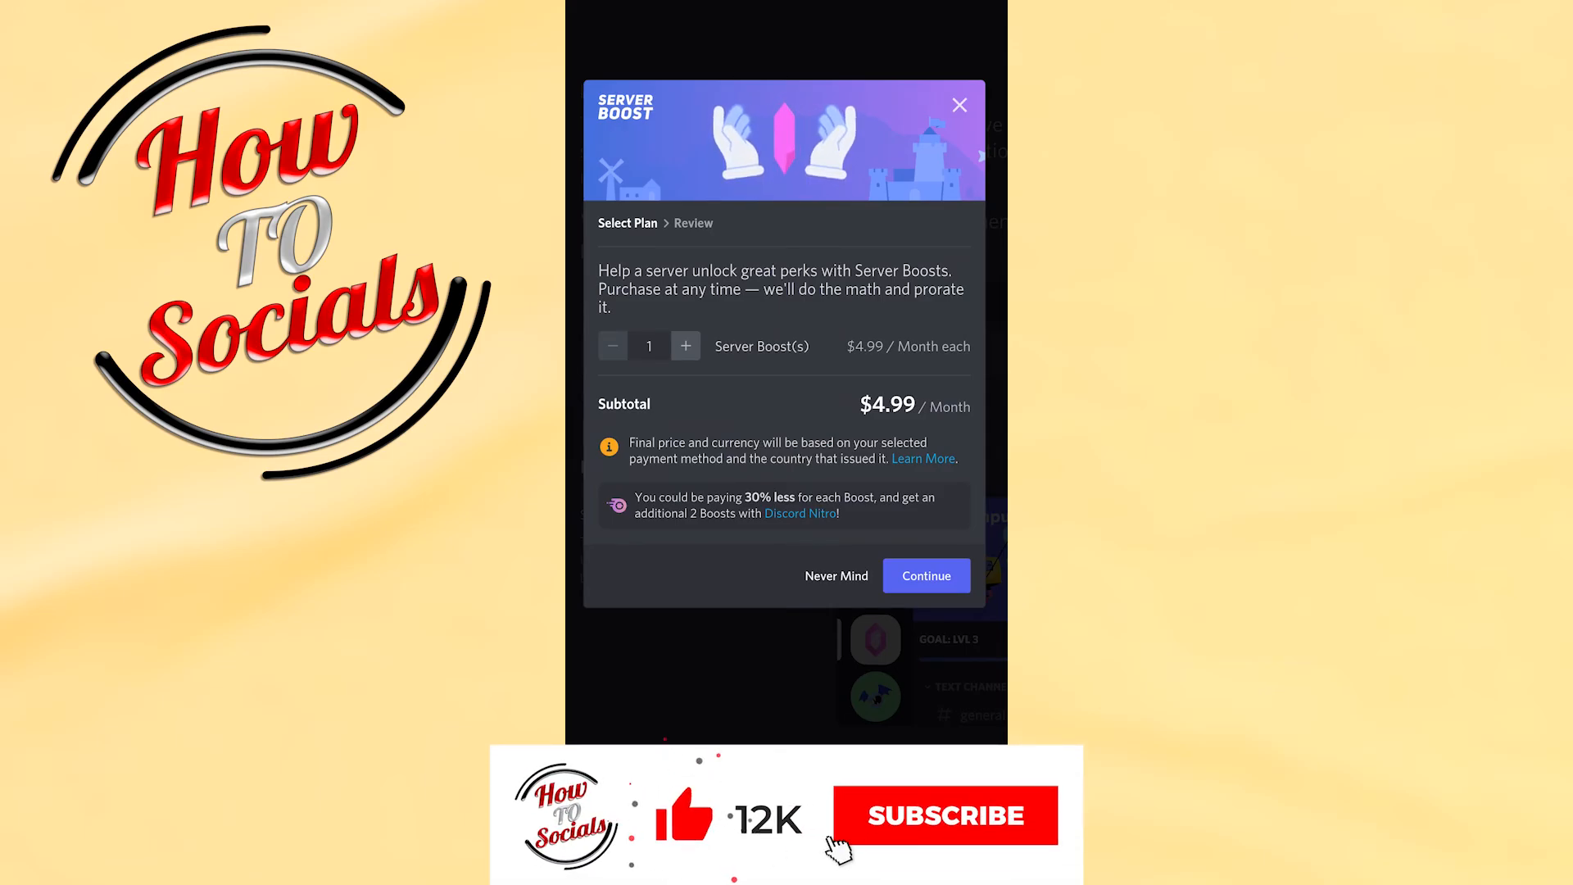
click(943, 814)
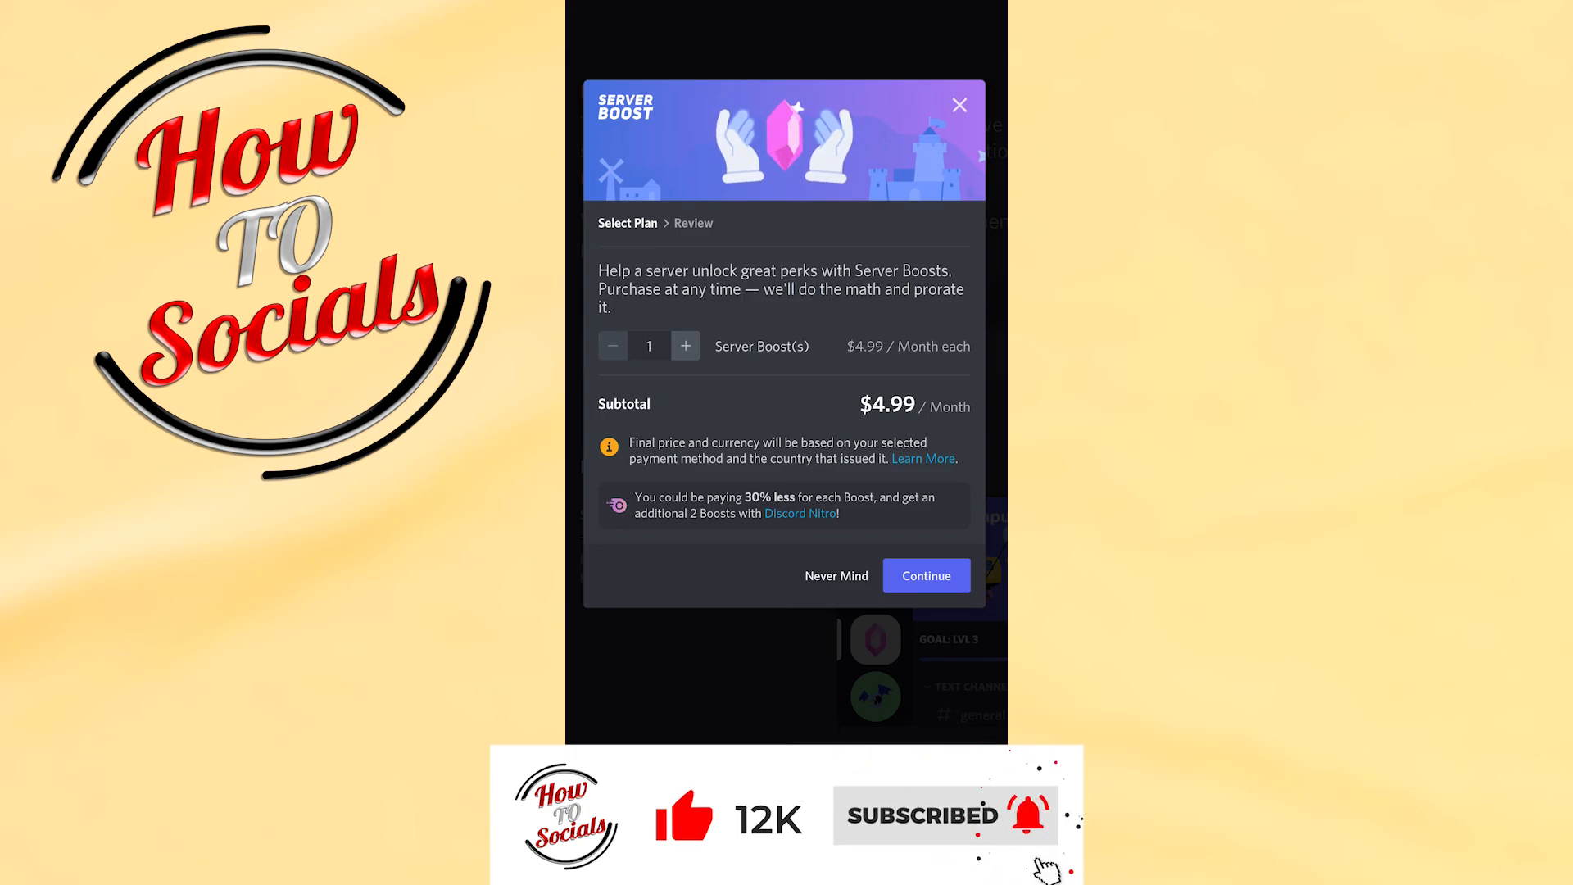